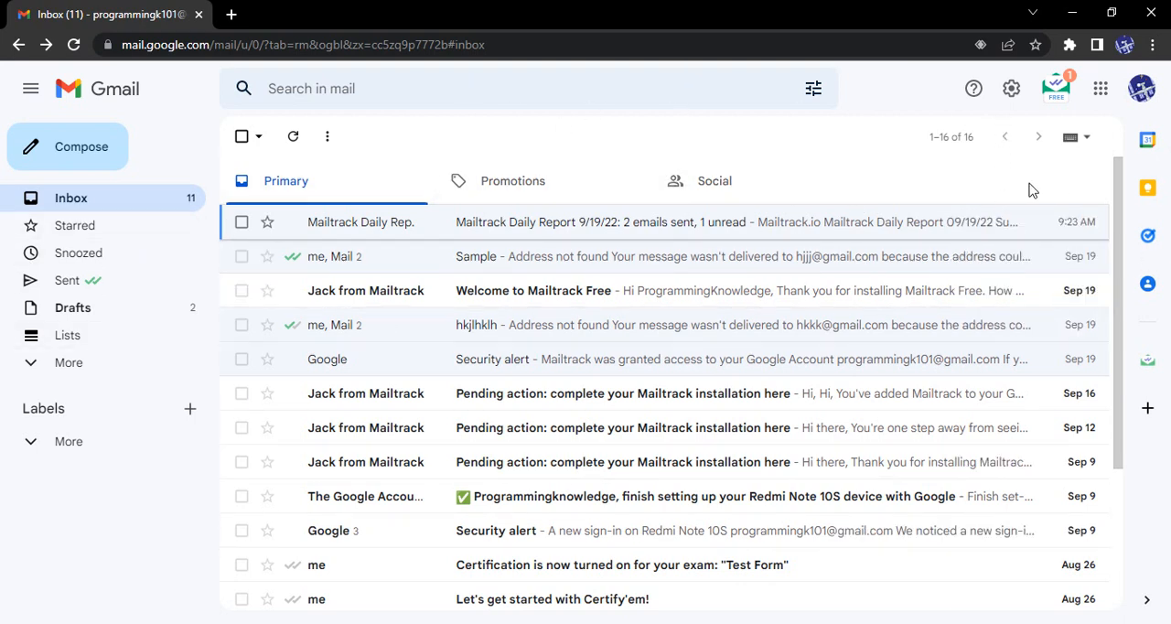
# Open Gmail's full settings and scroll the General tab down to Vacation responder.
pyautogui.click(1009, 87)
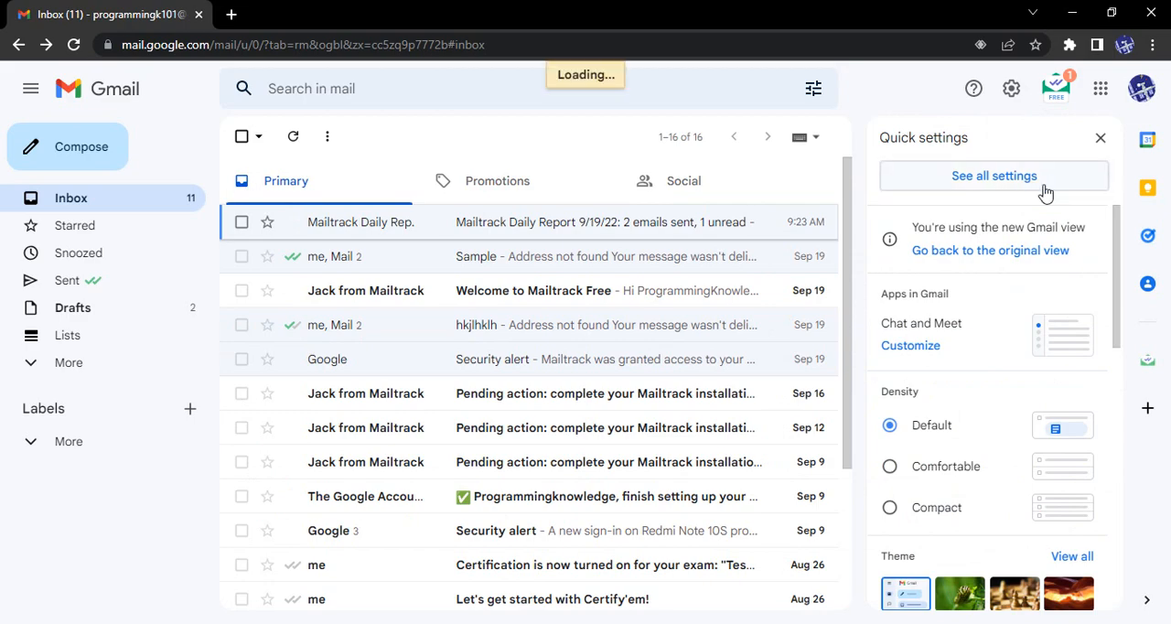
pyautogui.click(993, 176)
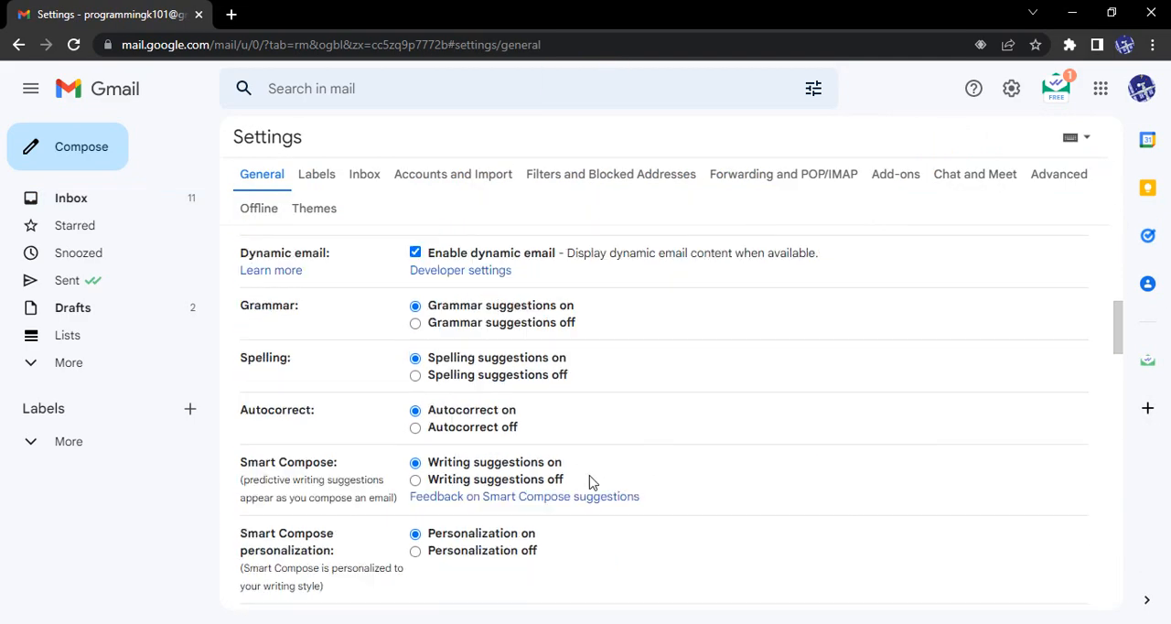
pyautogui.scroll(-3)
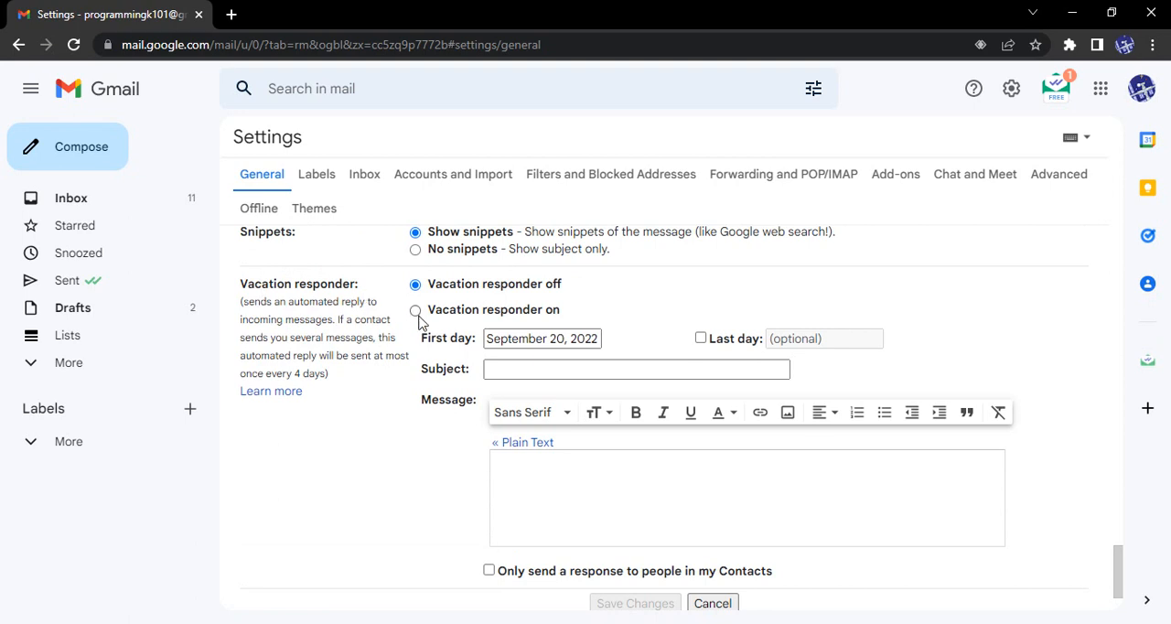
# Turn the vacation responder on, from September 20 to last day September 25, 2022.
pyautogui.click(413, 310)
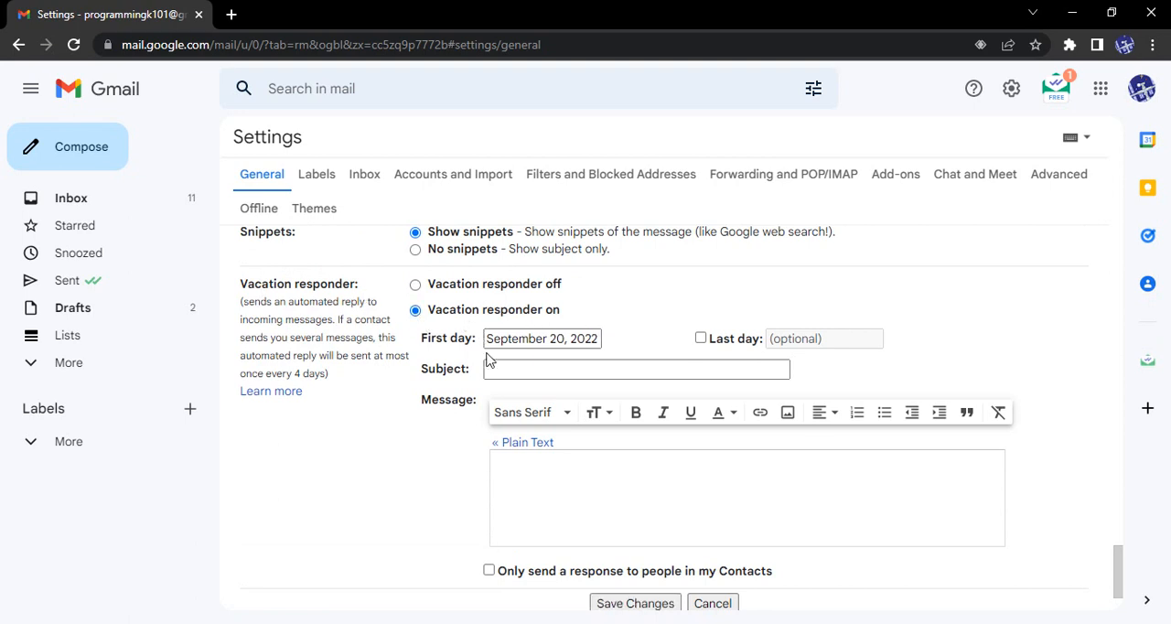
pyautogui.click(541, 338)
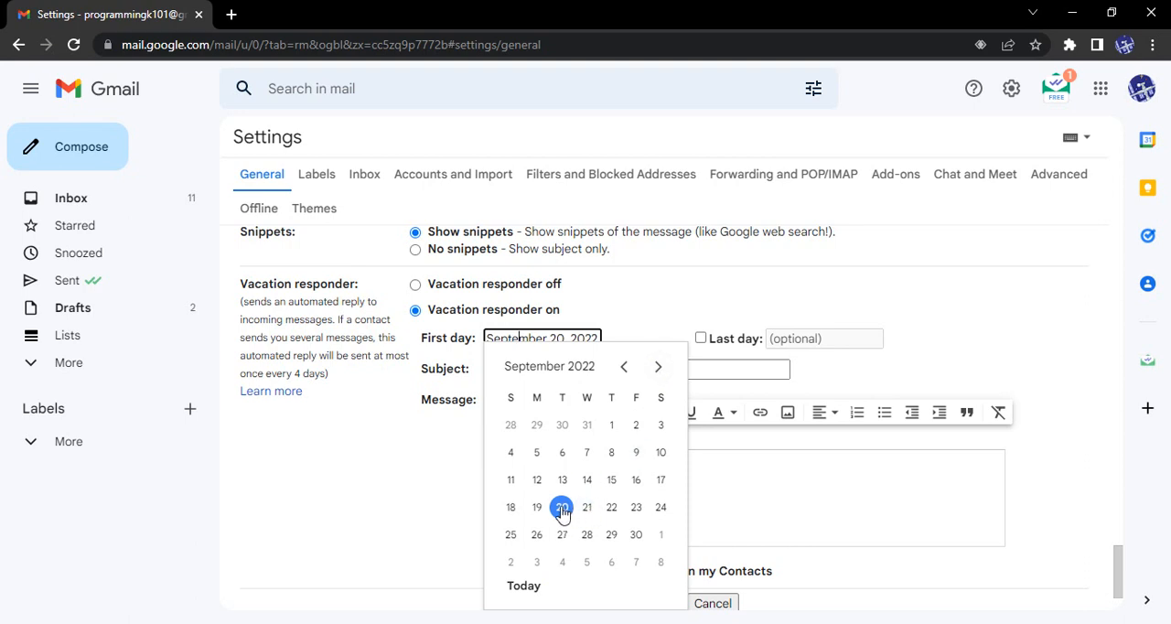
pyautogui.click(701, 338)
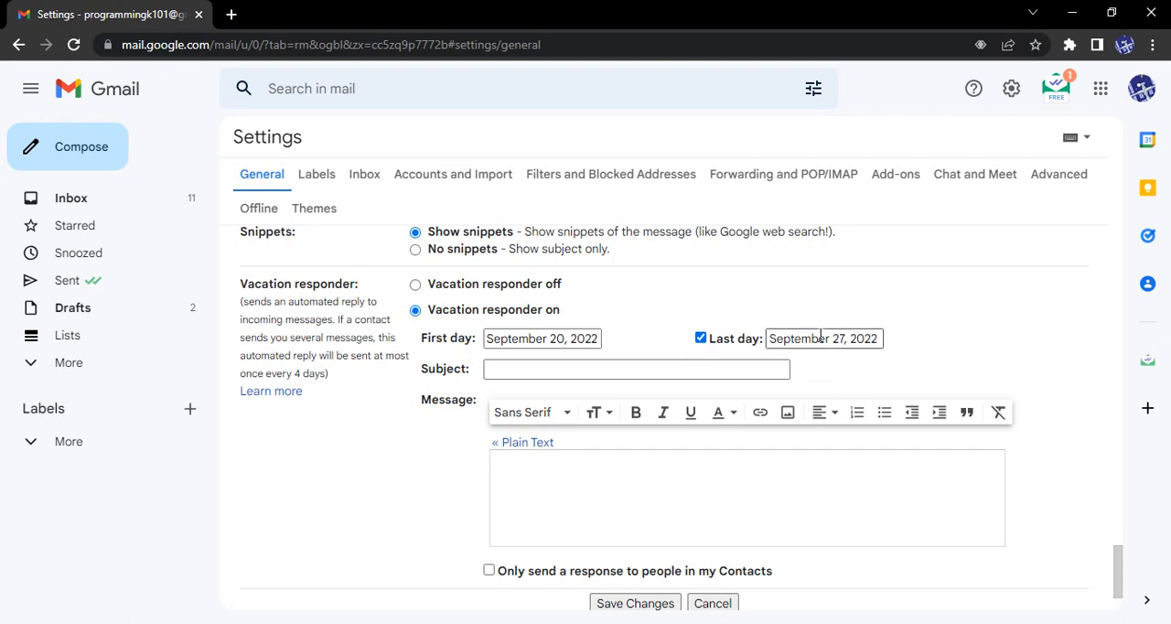
pyautogui.click(822, 337)
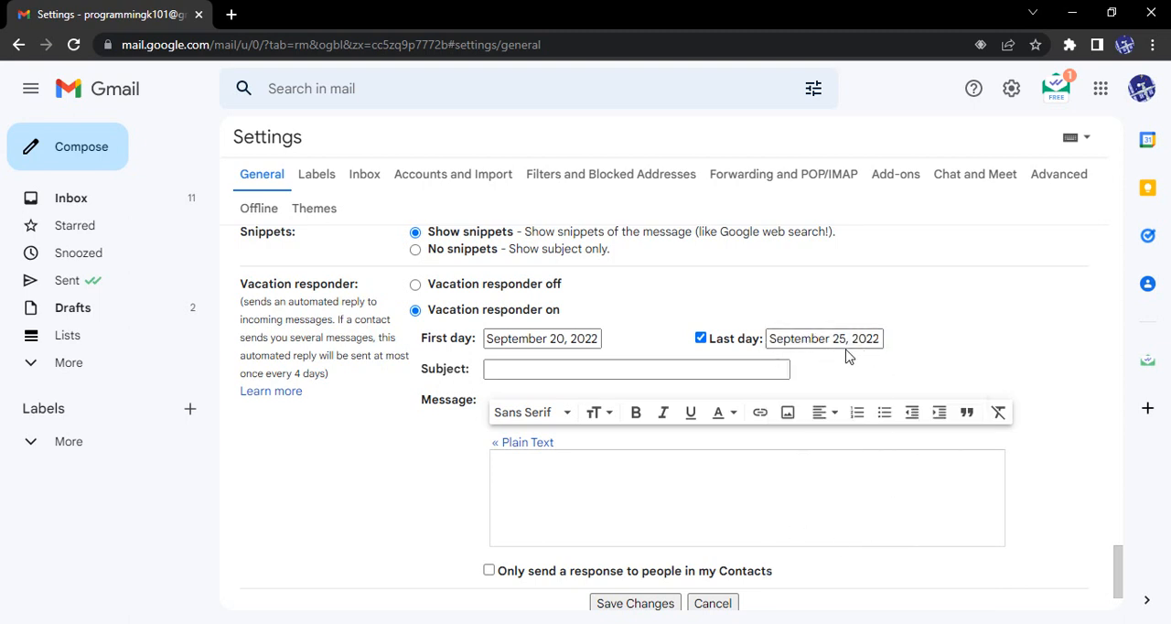
pyautogui.click(636, 369)
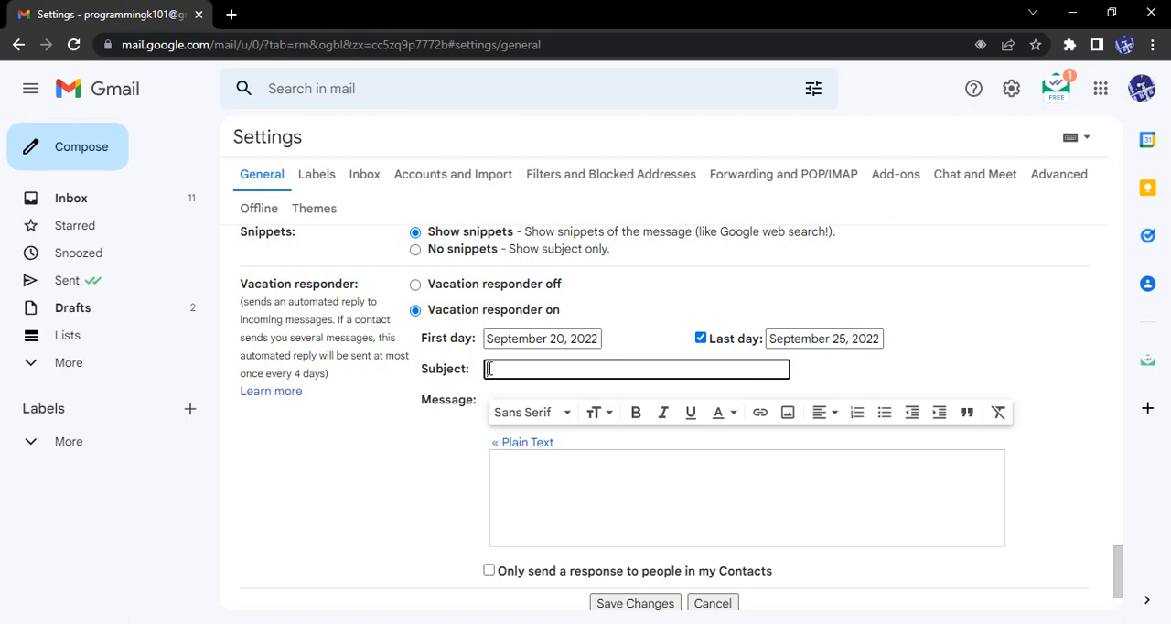
# Enter subject 'Vaccation Time DND' and message 'Hello, I am on a Vacation. Please connect after 25th.'.
pyautogui.write('Vaccation Time DND')
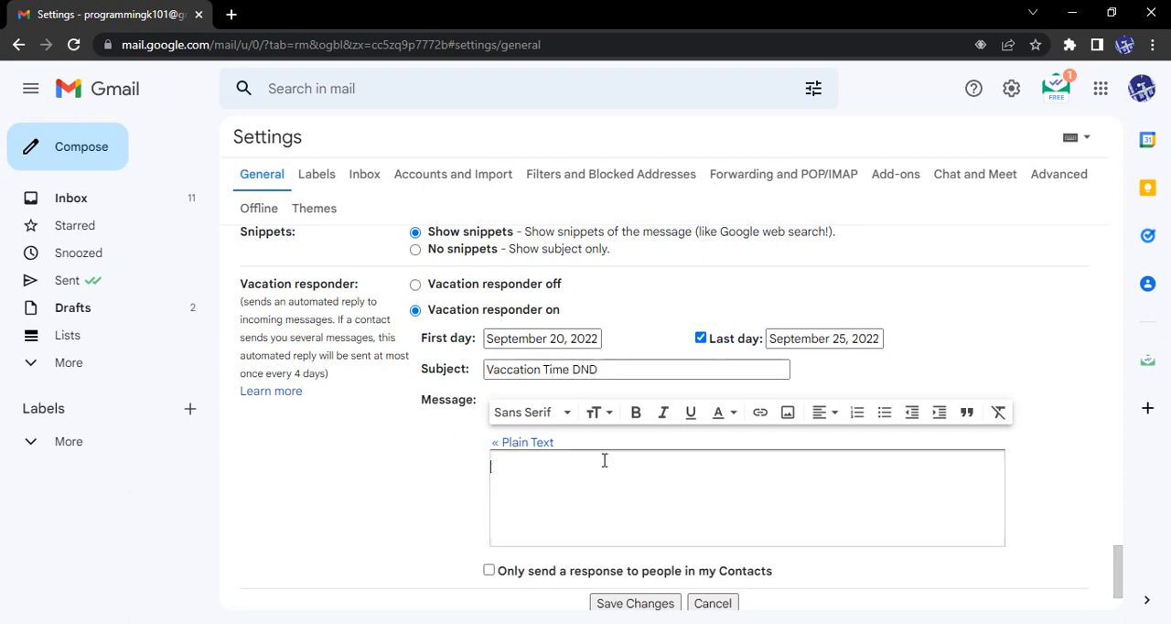
pyautogui.scroll(-3)
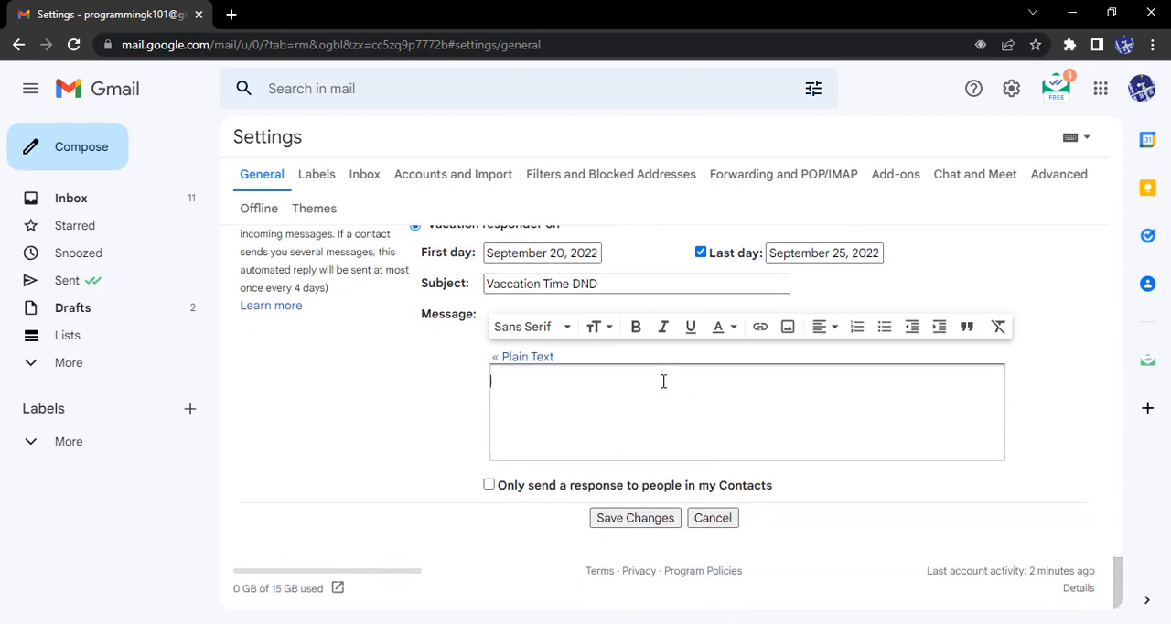
pyautogui.moveTo(652, 405)
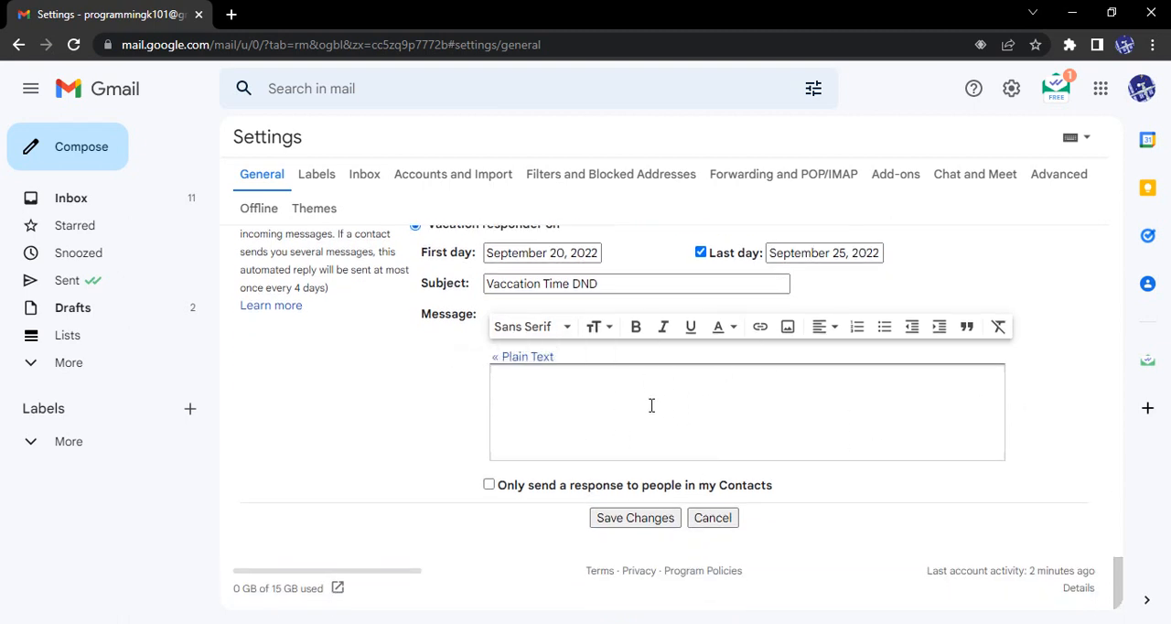
pyautogui.write('Hello')
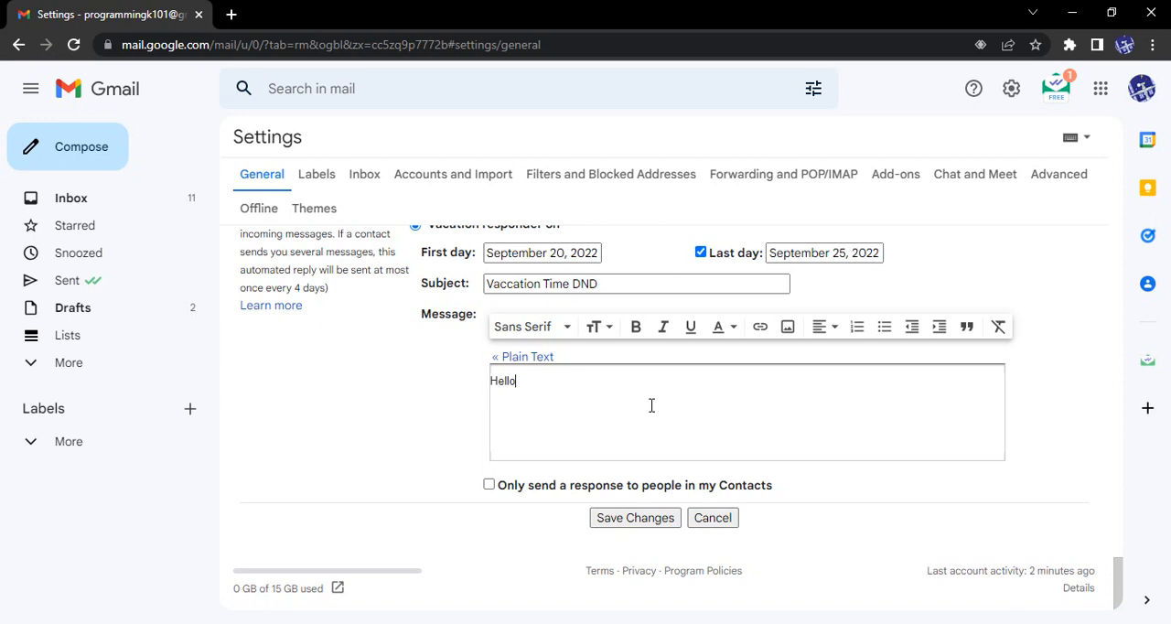
pyautogui.write(', I am')
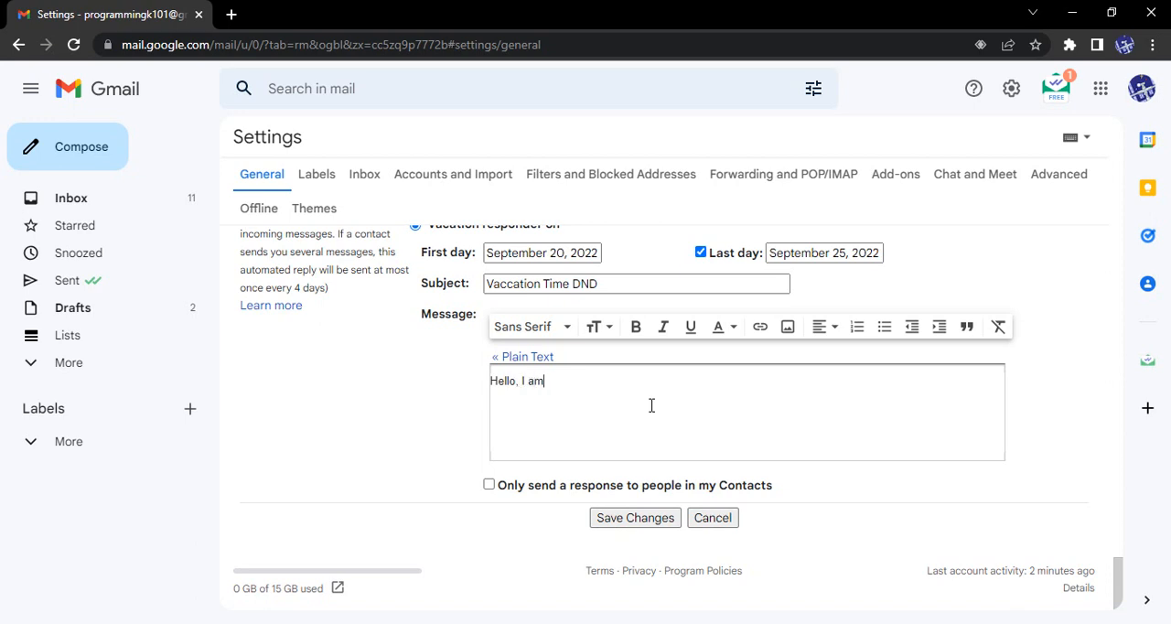
pyautogui.write('on a V')
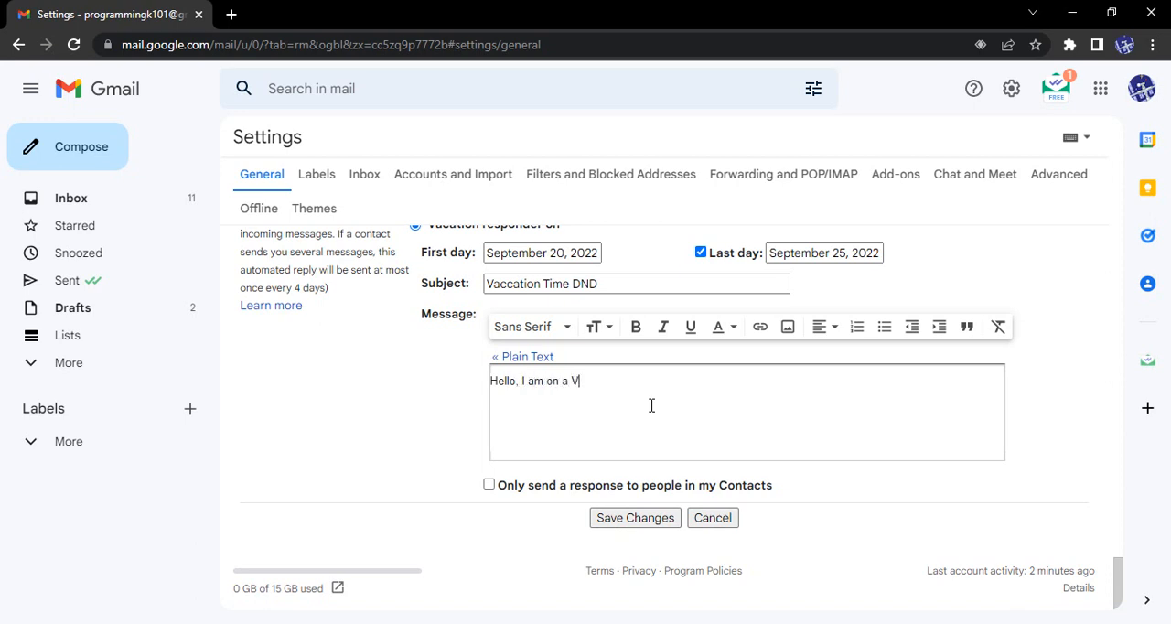
pyautogui.write('acation')
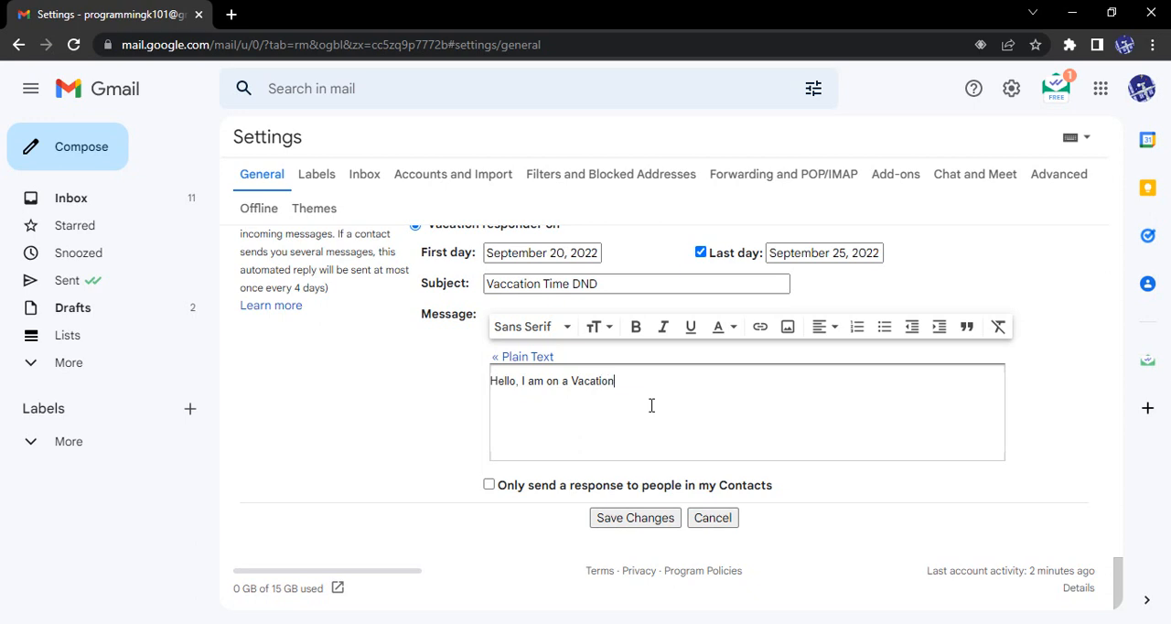
pyautogui.write('Pleas')
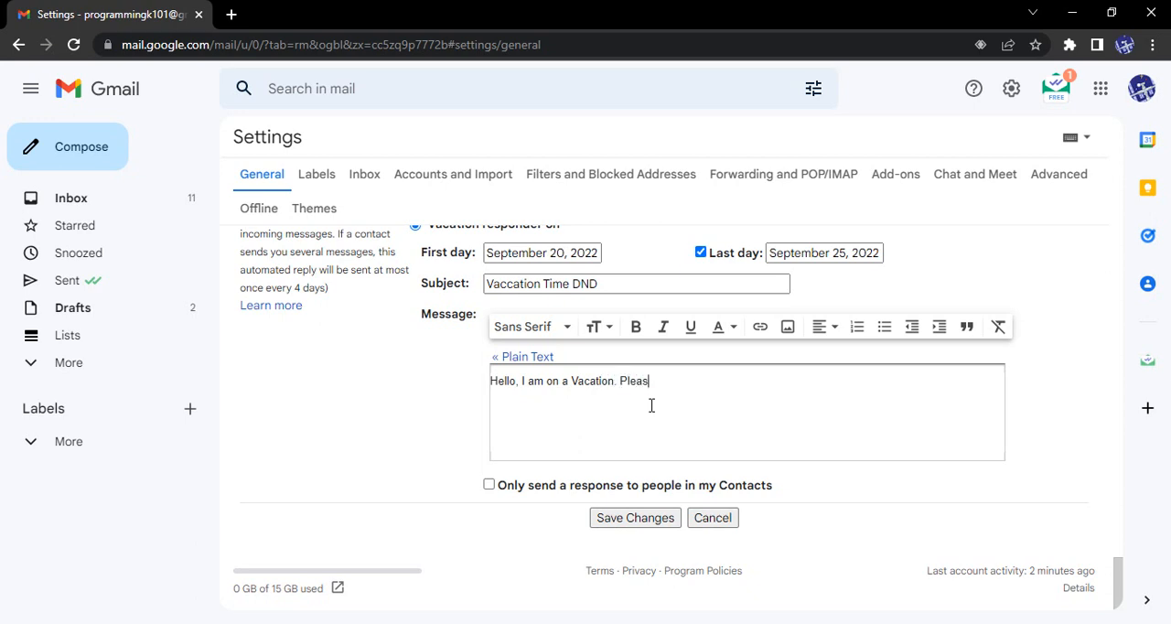
pyautogui.write('e connect')
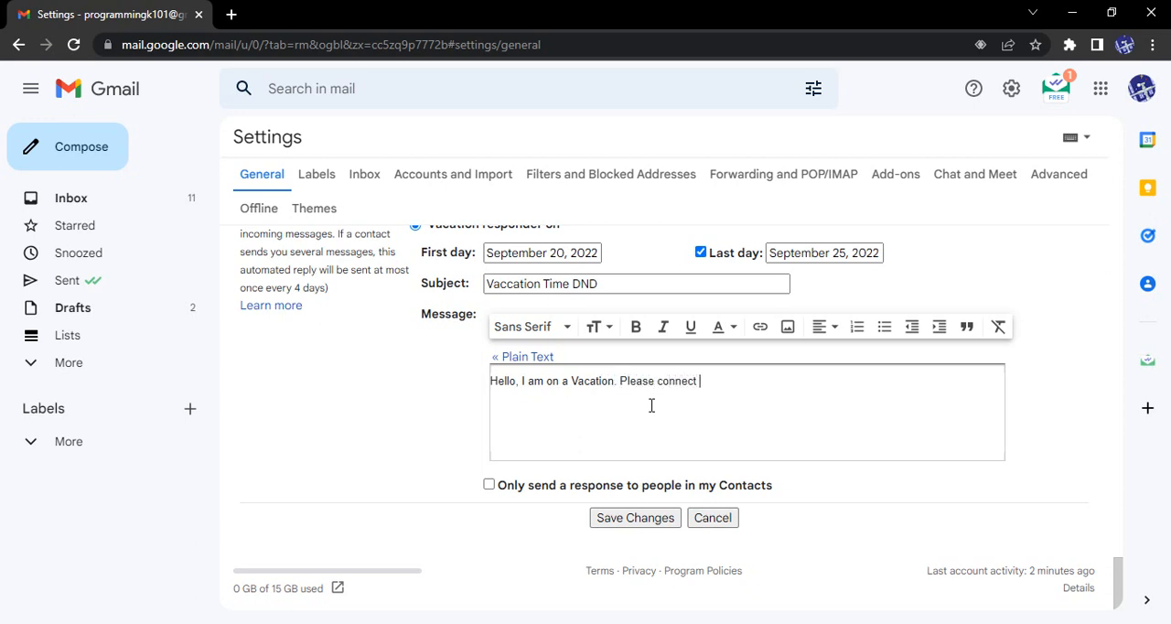
pyautogui.write('after 25')
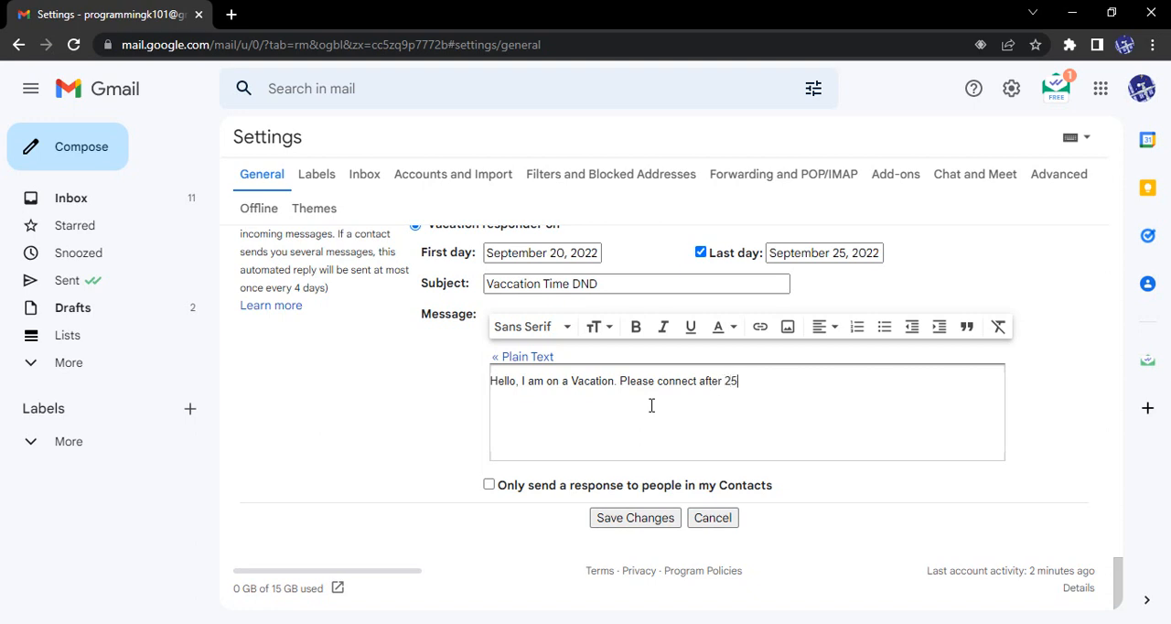
pyautogui.write('th.')
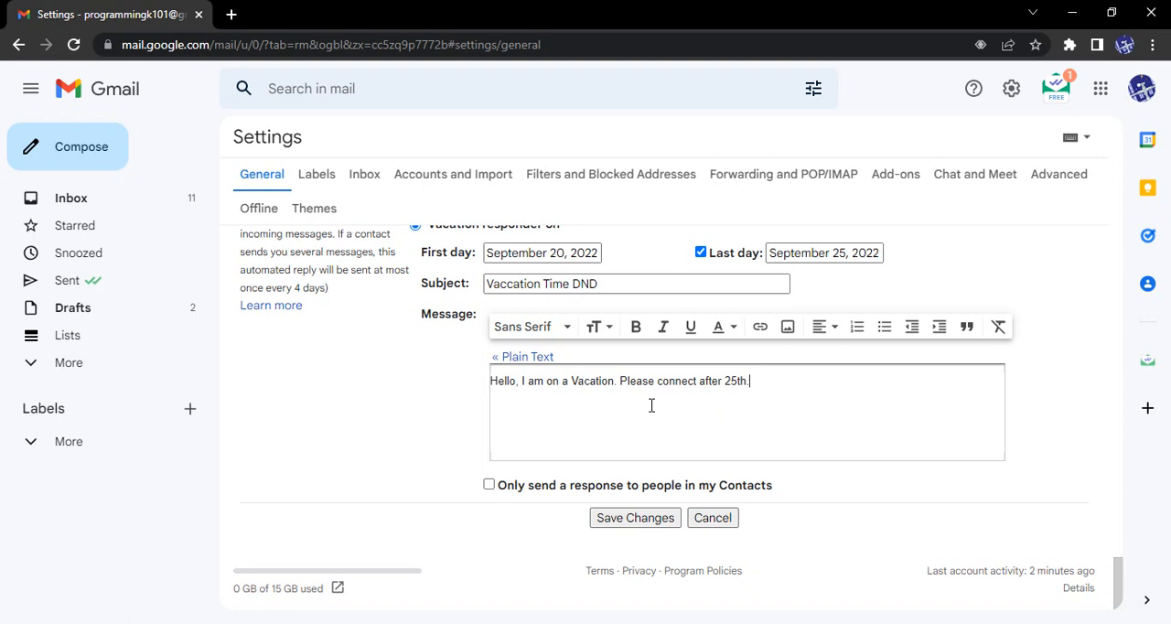
pyautogui.moveTo(456, 483)
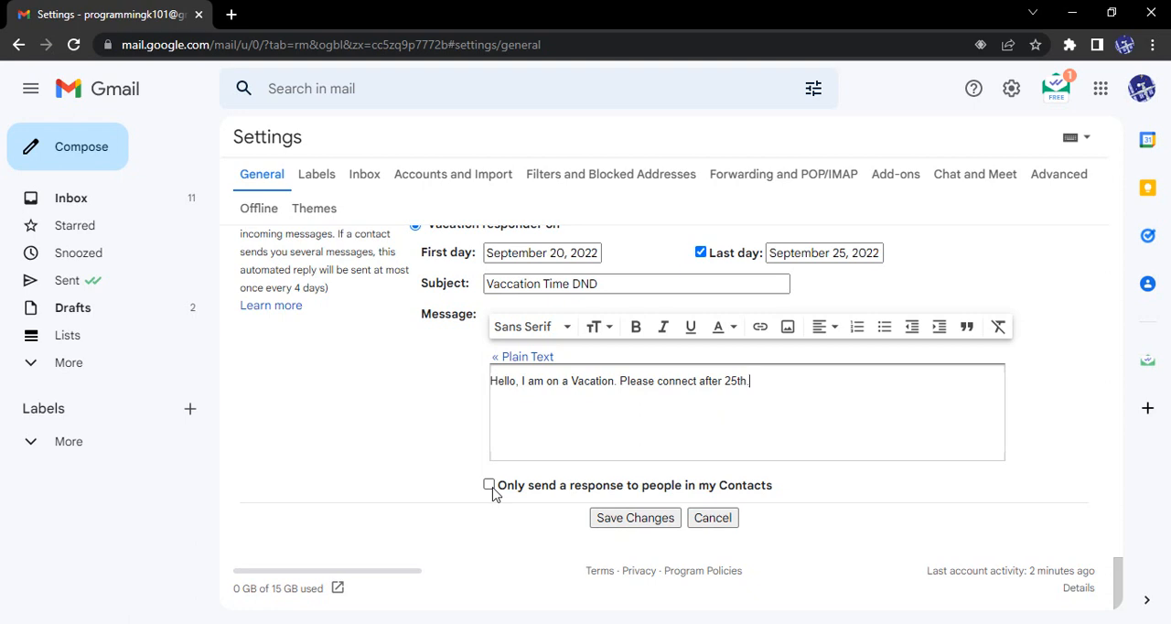
# Limit auto-replies to people in my Contacts and save the responder settings.
pyautogui.click(488, 485)
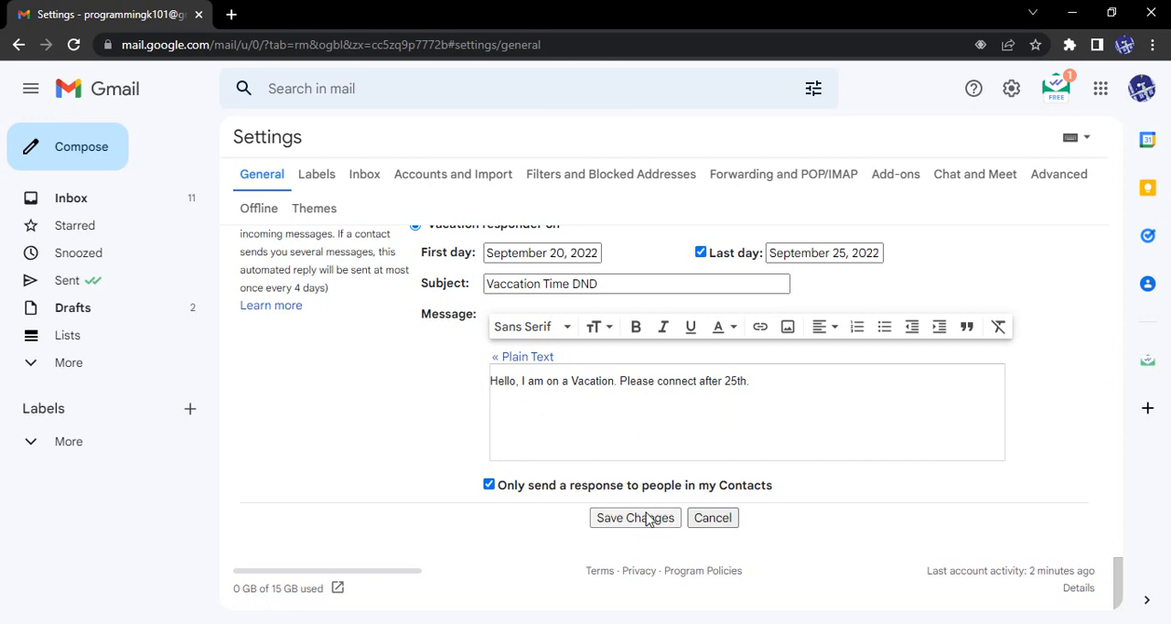
pyautogui.click(634, 518)
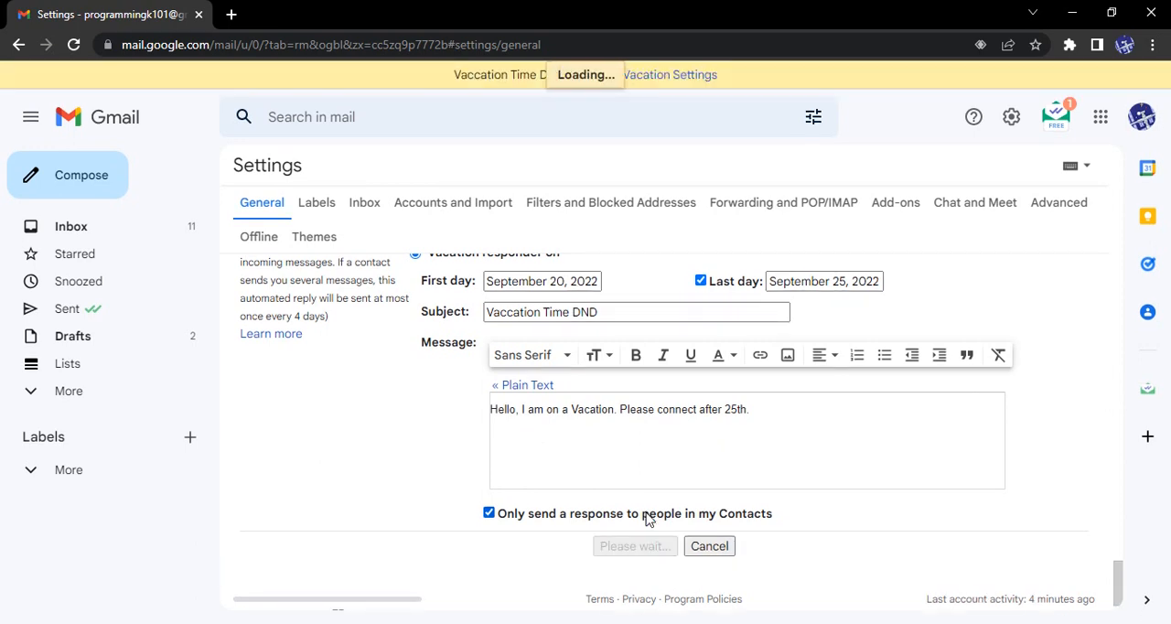
pyautogui.click(635, 546)
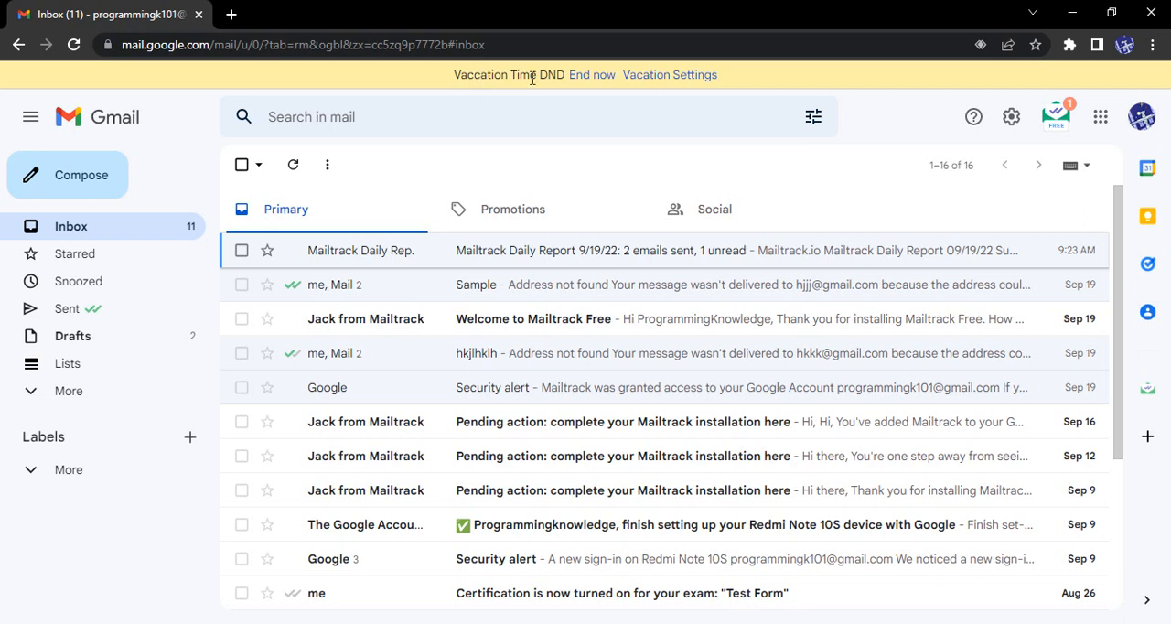
pyautogui.moveTo(542, 82)
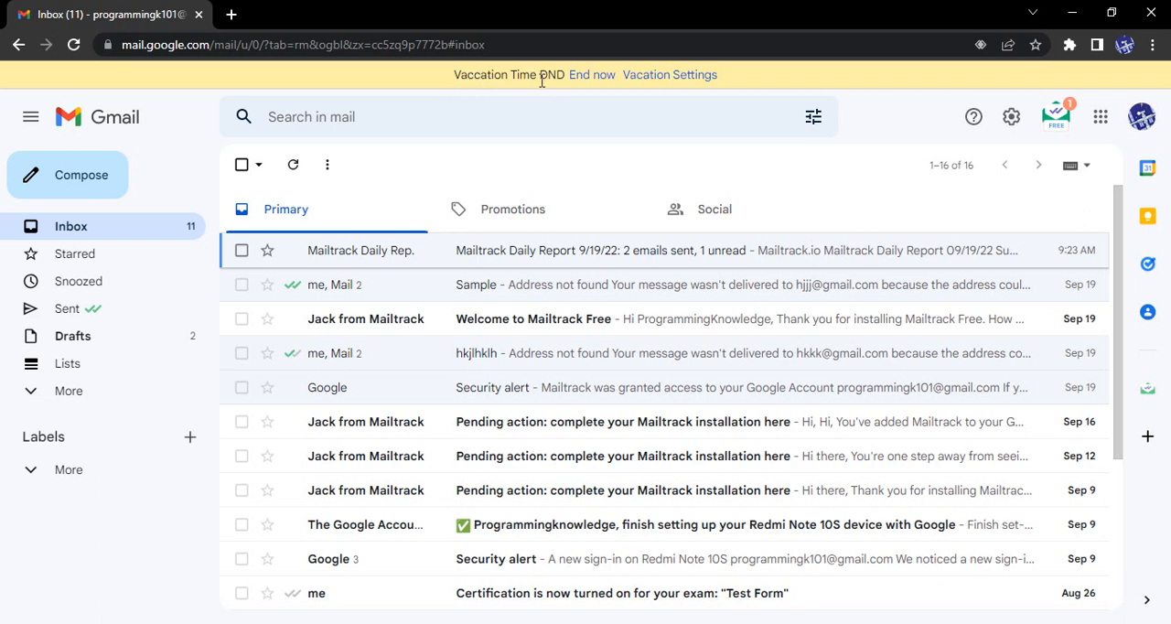
pyautogui.moveTo(591, 74)
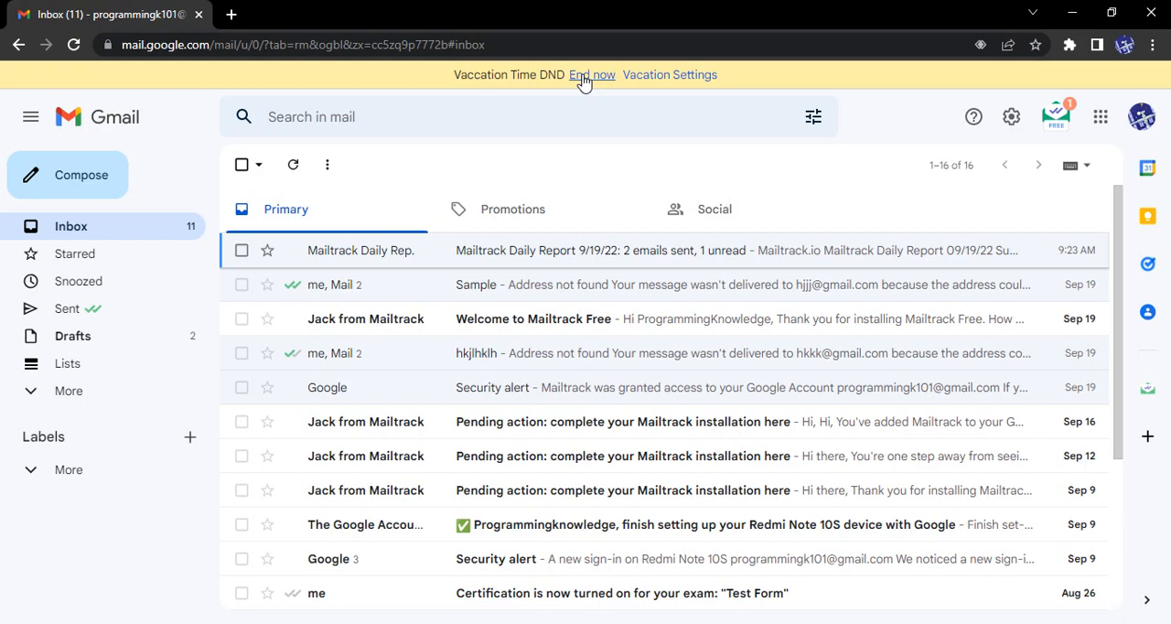
# Review the vacation settings, end the responder now, and open the Google Account email.
pyautogui.click(670, 75)
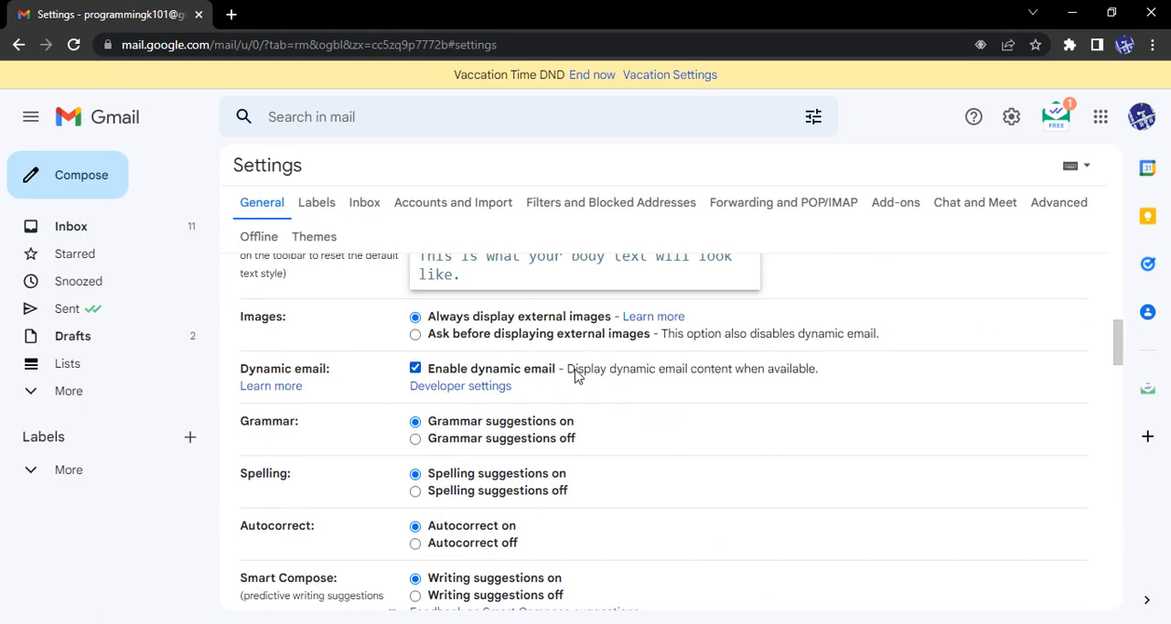
pyautogui.scroll(-3)
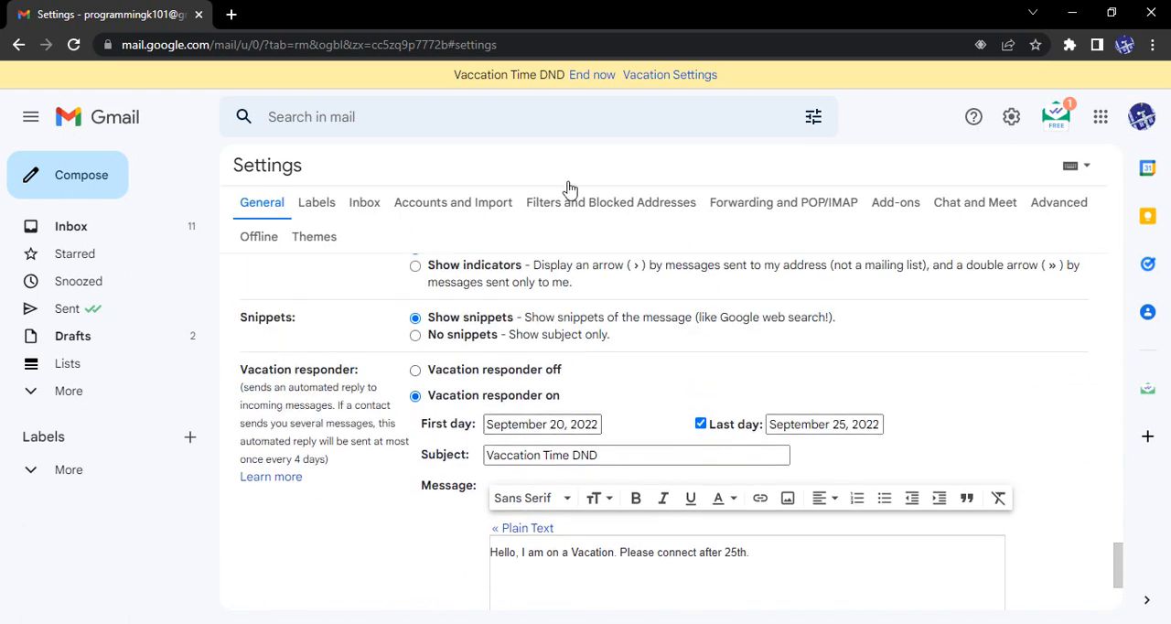
pyautogui.scroll(-3)
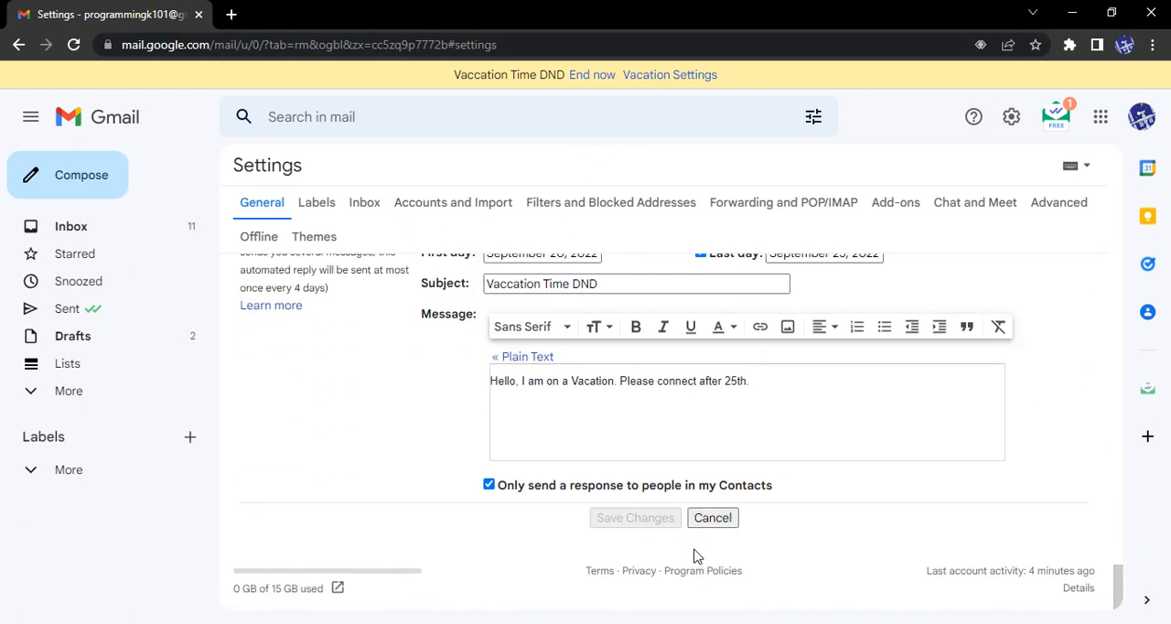
pyautogui.click(712, 517)
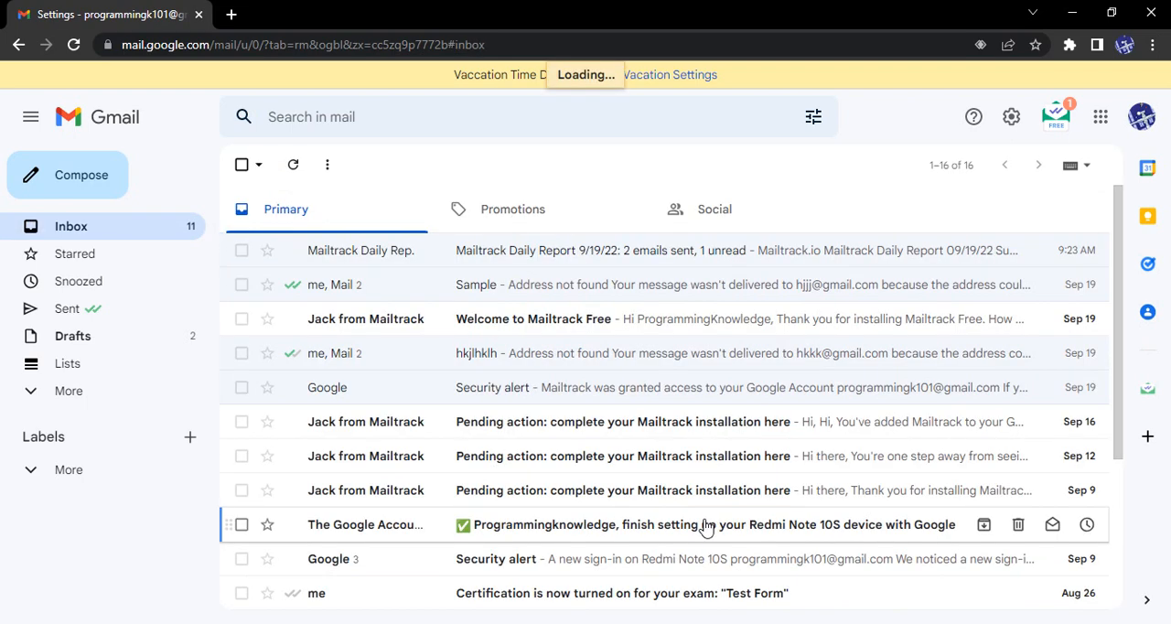
pyautogui.click(704, 525)
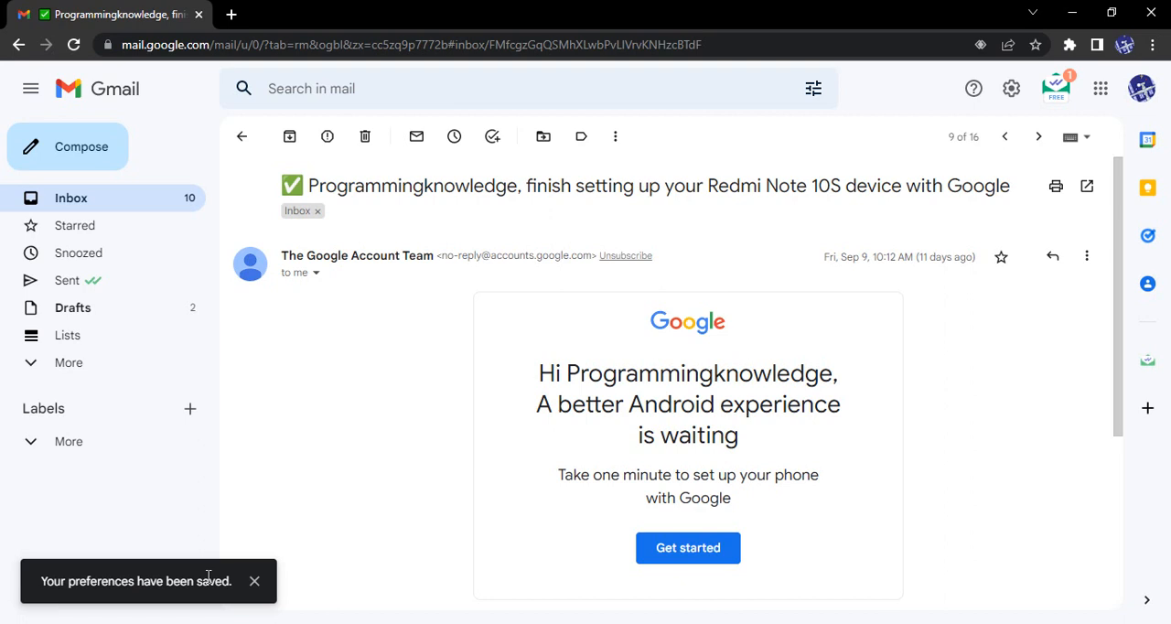
# Reopen Gmail's full settings from the gear menu to check the responder's status.
pyautogui.click(973, 88)
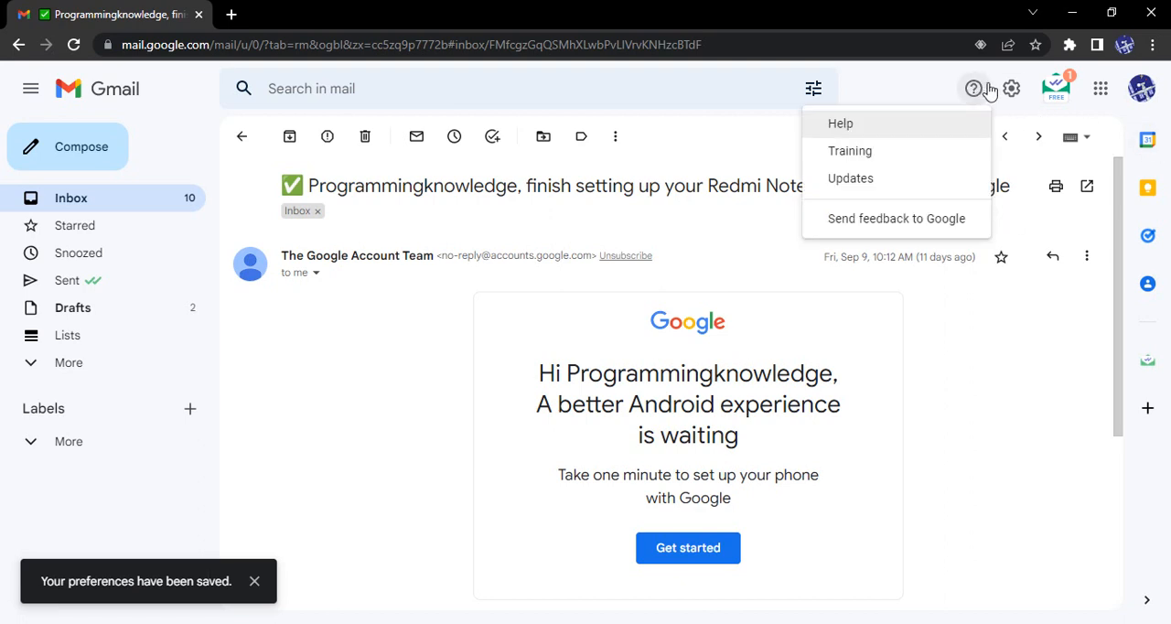
pyautogui.click(1011, 89)
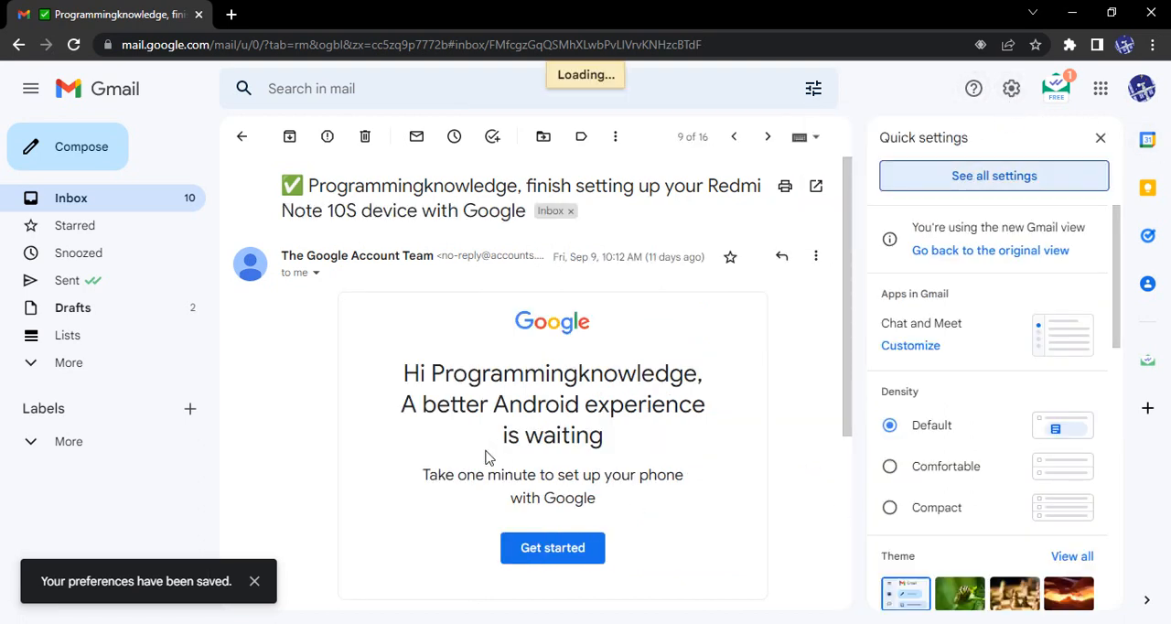
pyautogui.click(993, 176)
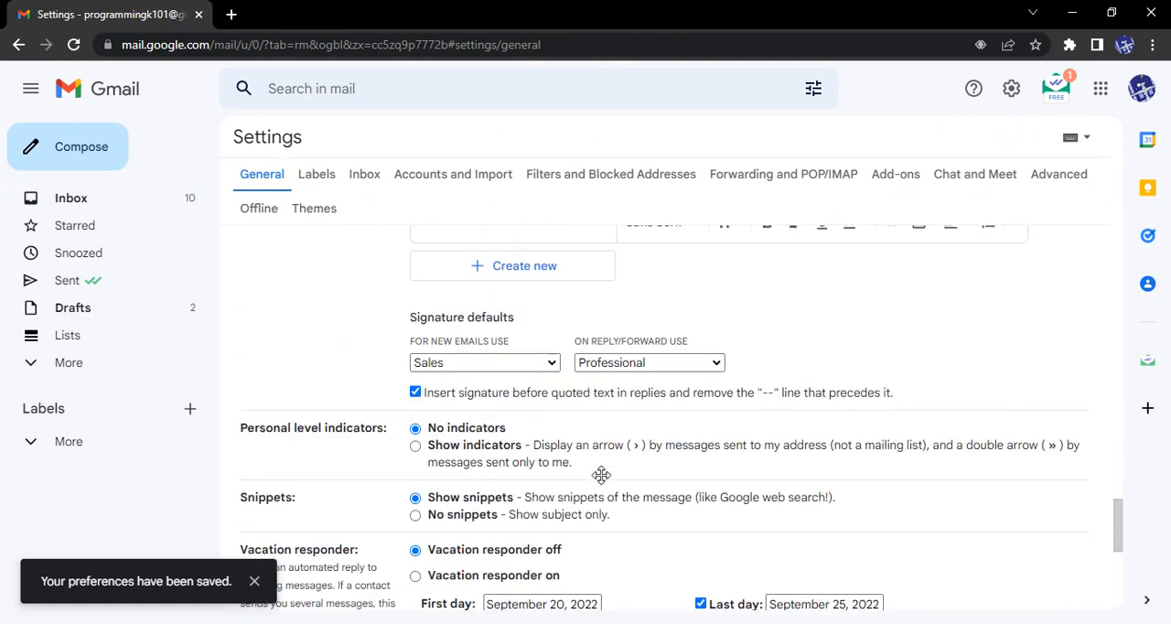